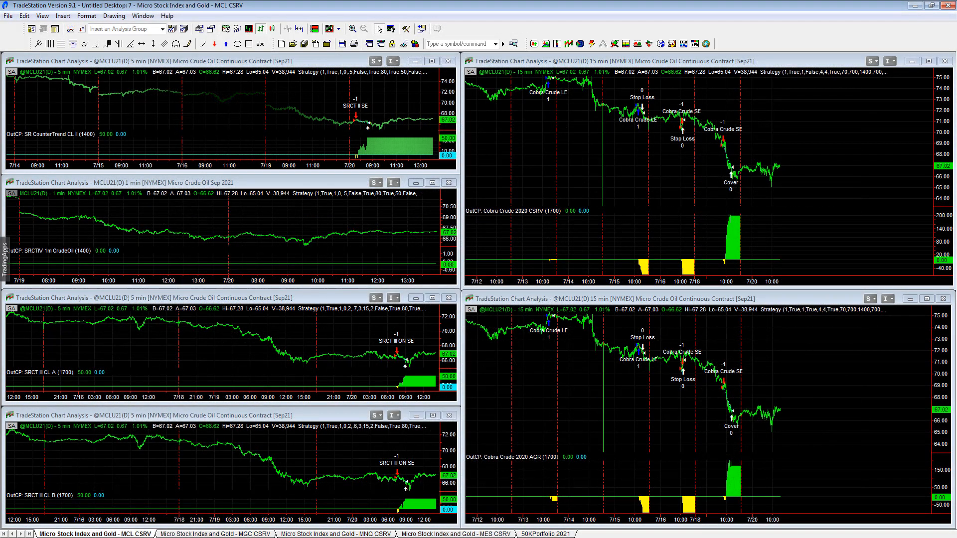
pyautogui.moveTo(842, 252)
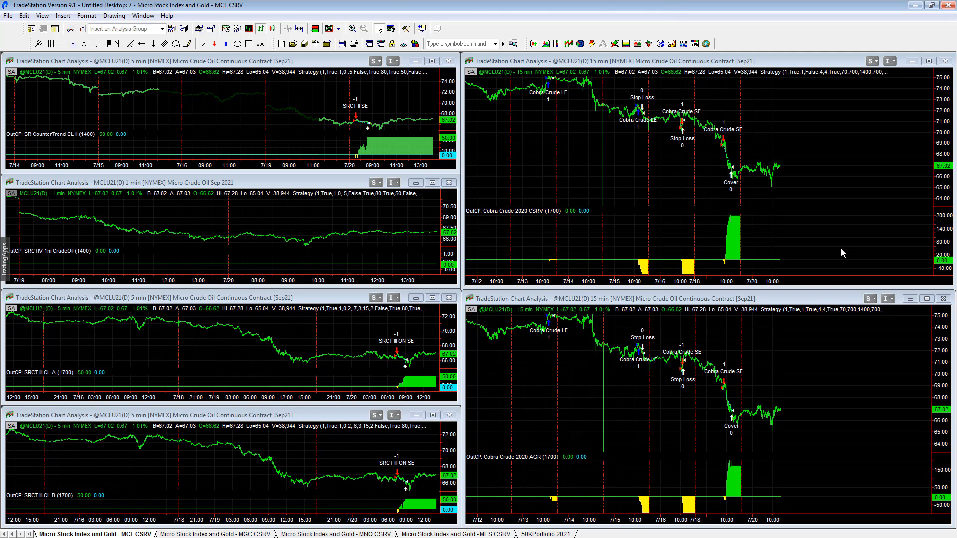
pyautogui.moveTo(664, 131)
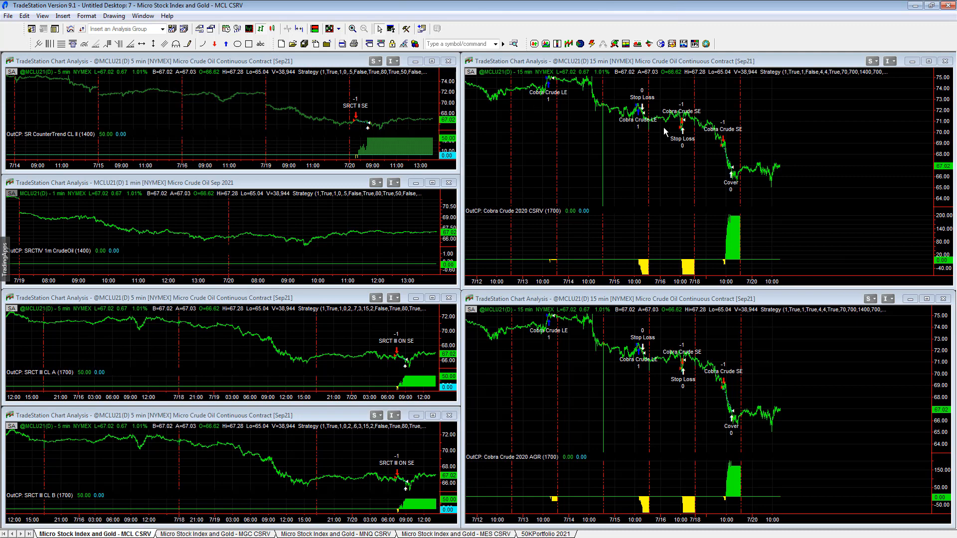
pyautogui.moveTo(720, 167)
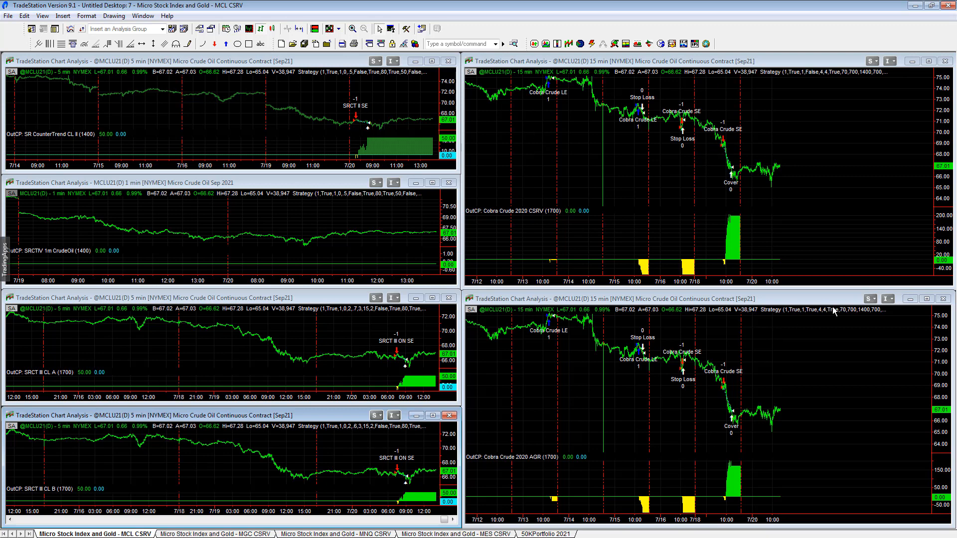
pyautogui.moveTo(831, 208)
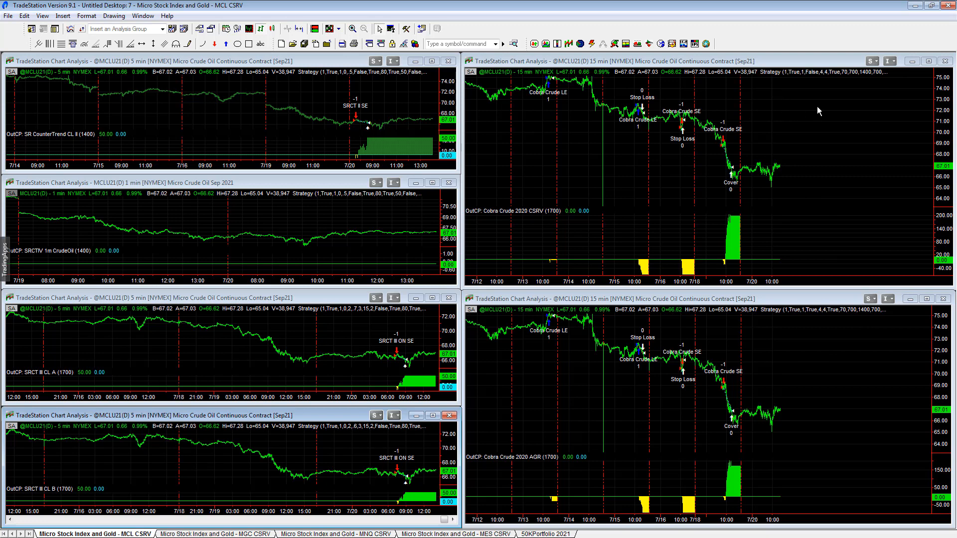
pyautogui.moveTo(774, 262)
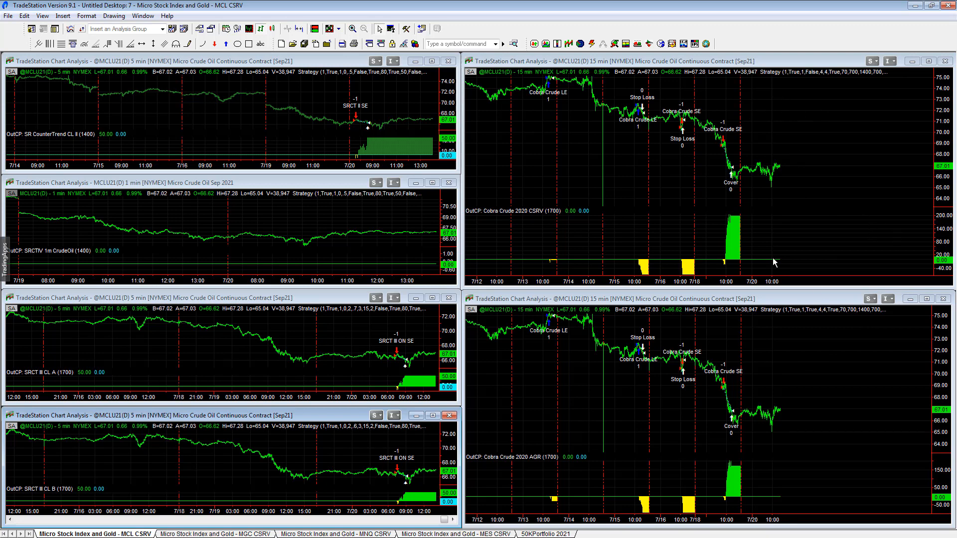
pyautogui.moveTo(592, 342)
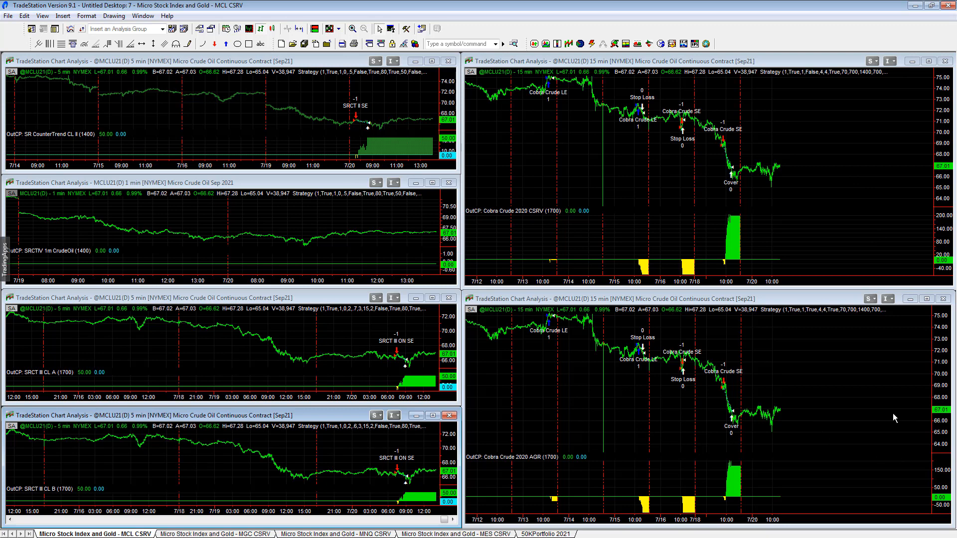
pyautogui.moveTo(802, 245)
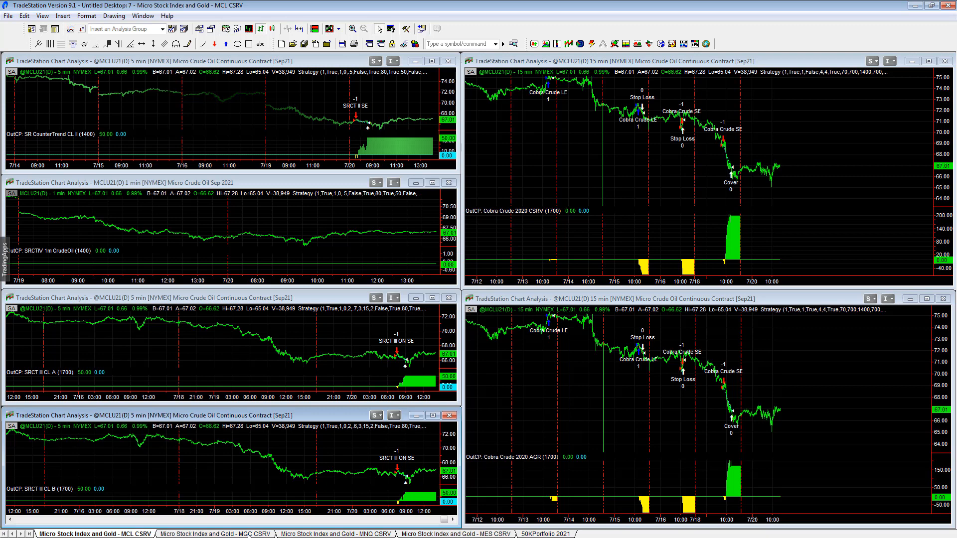
# Step: Review the Micro Gold and Micro S&P workspaces, then return to Micro Crude Oil
pyautogui.click(214, 533)
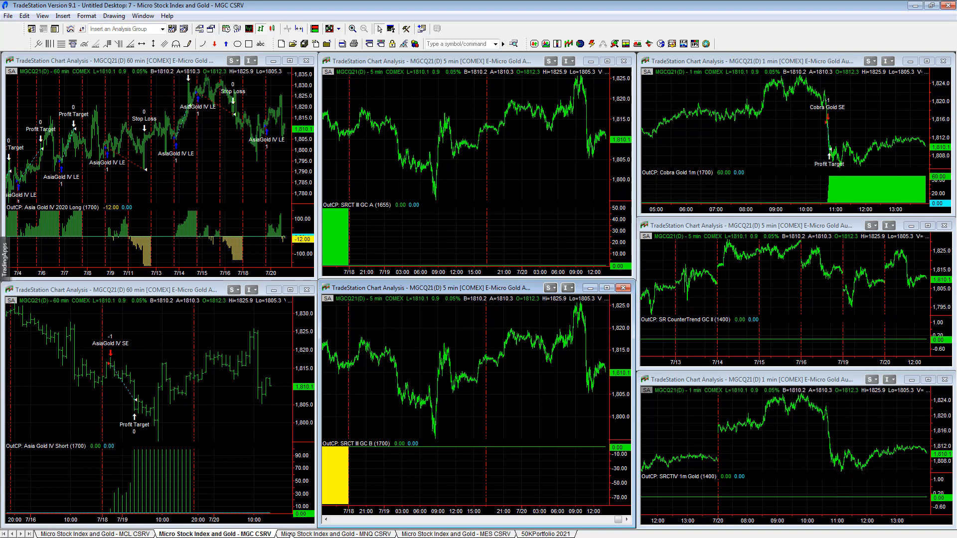
pyautogui.click(336, 533)
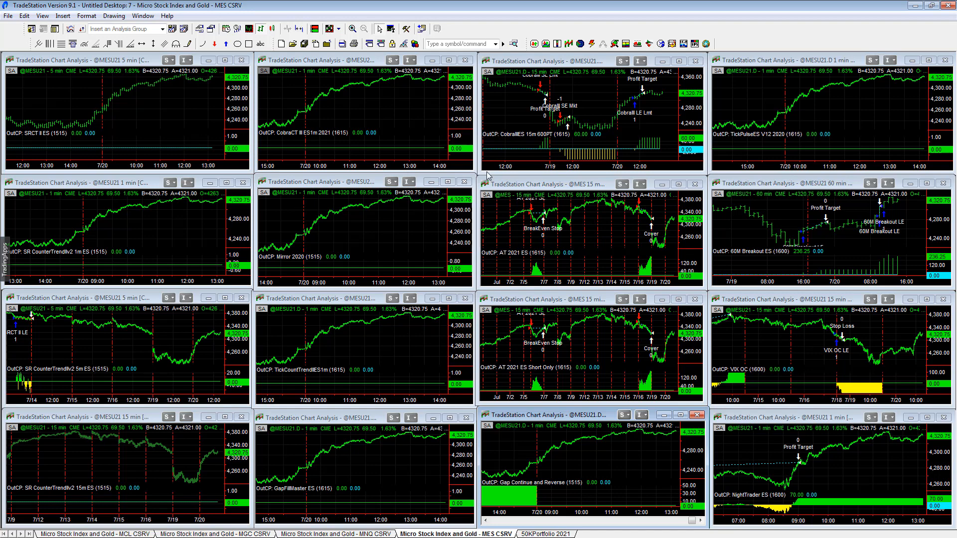
pyautogui.click(91, 534)
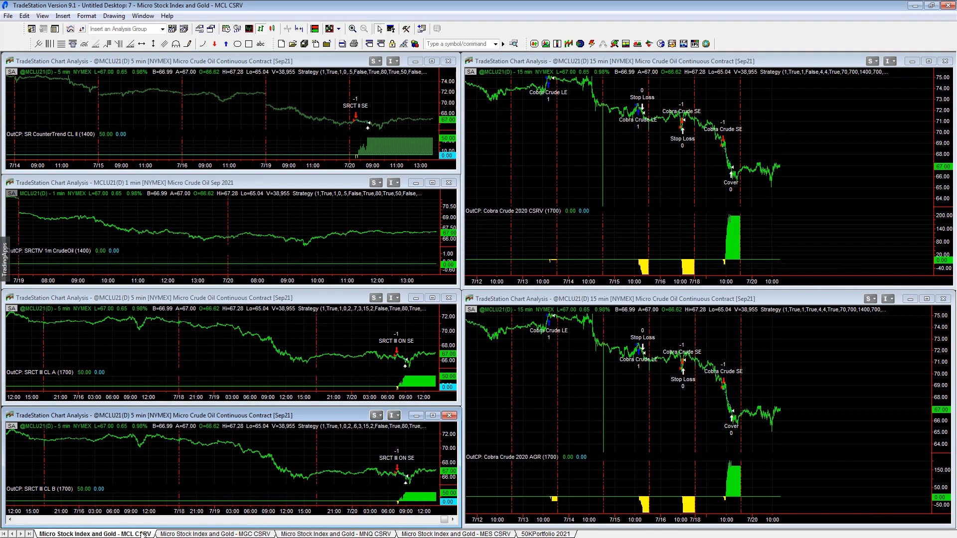
pyautogui.moveTo(510, 99)
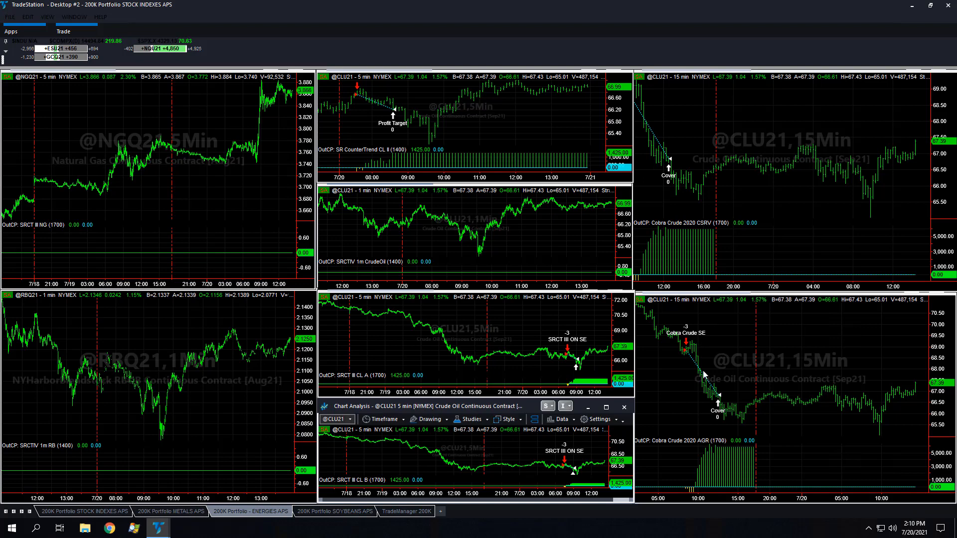
pyautogui.moveTo(379, 110)
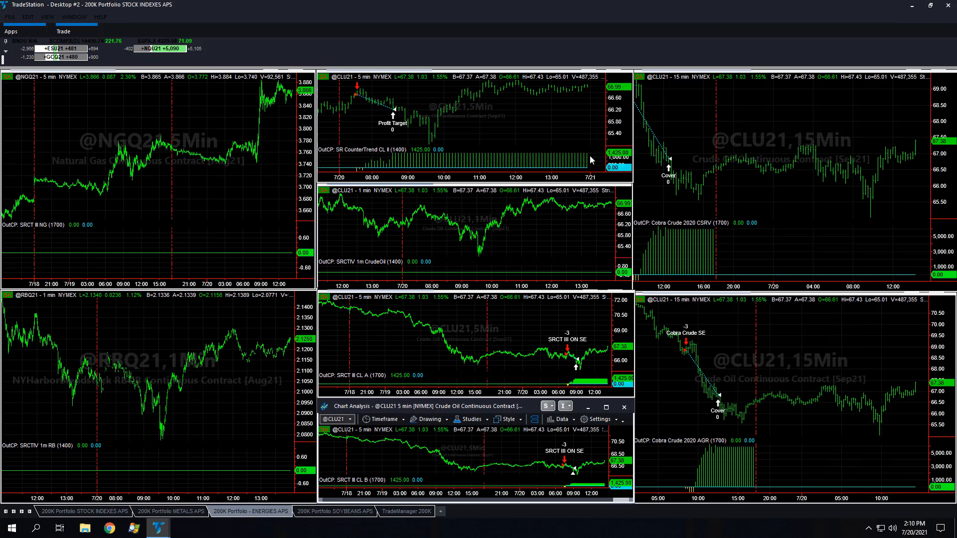
pyautogui.moveTo(275, 189)
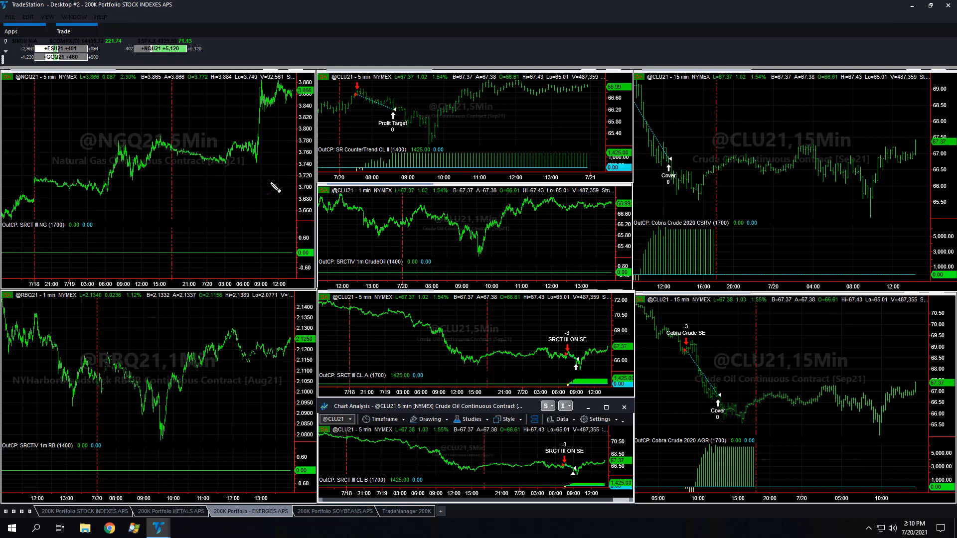
# Step: Draw pink numbers and circles over the crude counter-trend, SRCT III and Cobra charts
pyautogui.moveTo(401, 144); pyautogui.dragTo(397, 212)
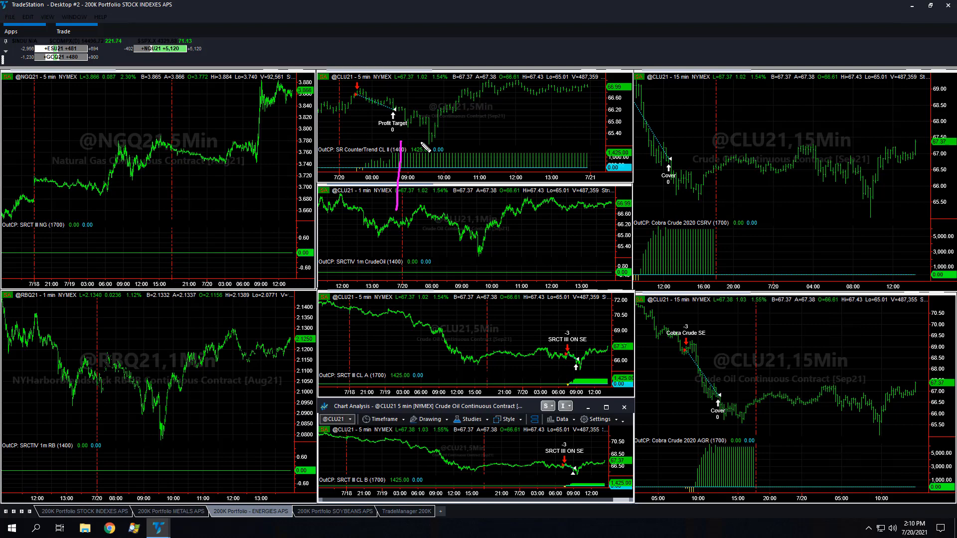
pyautogui.moveTo(420, 158); pyautogui.dragTo(488, 189)
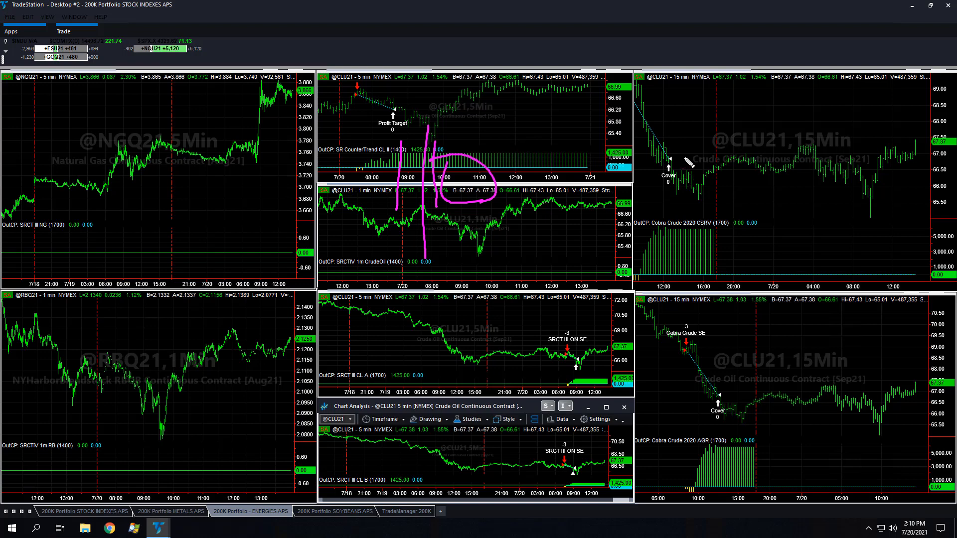
pyautogui.moveTo(420, 312)
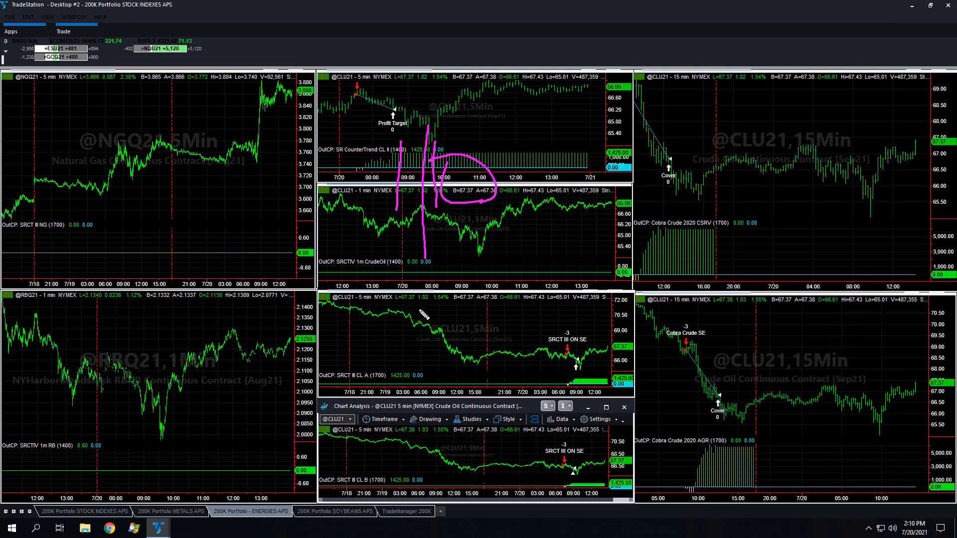
pyautogui.moveTo(421, 312); pyautogui.dragTo(427, 384)
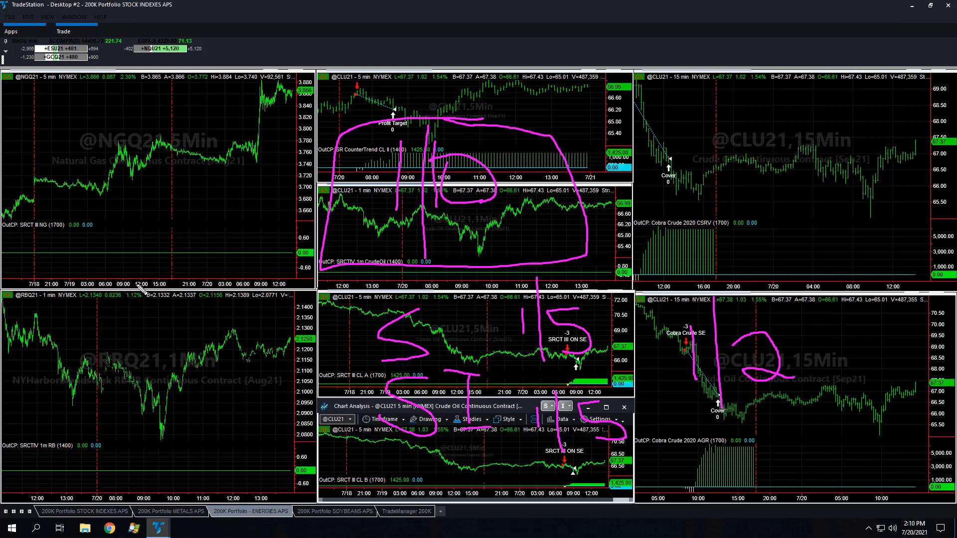
pyautogui.moveTo(448, 34)
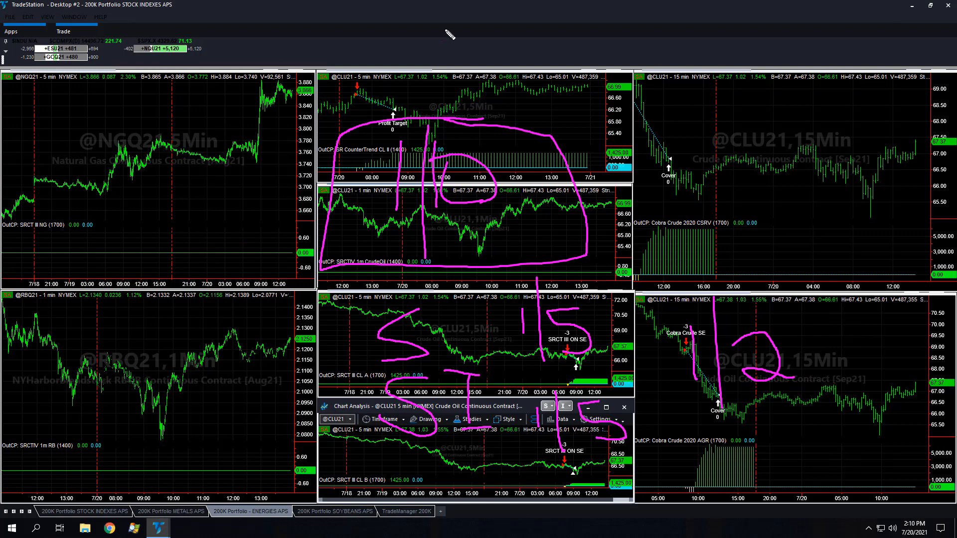
pyautogui.moveTo(341, 331)
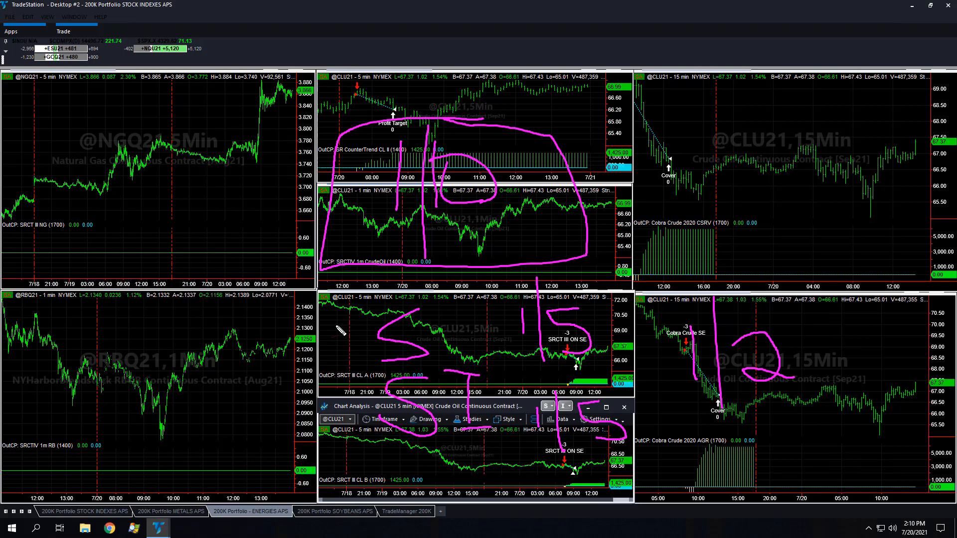